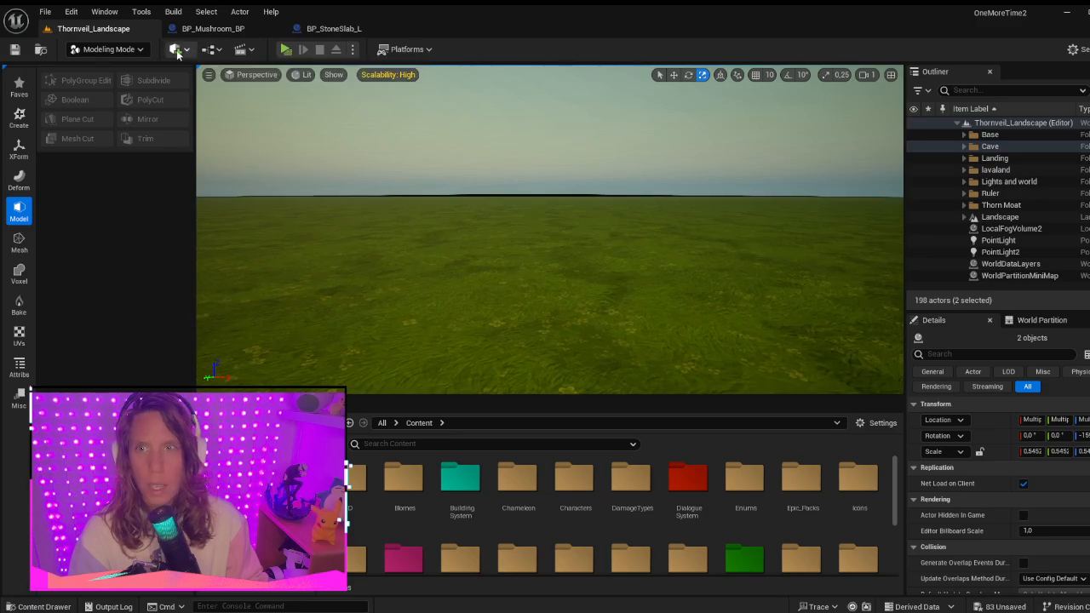
- Place a cube in the level from the Quick Add shapes list
click(173, 48)
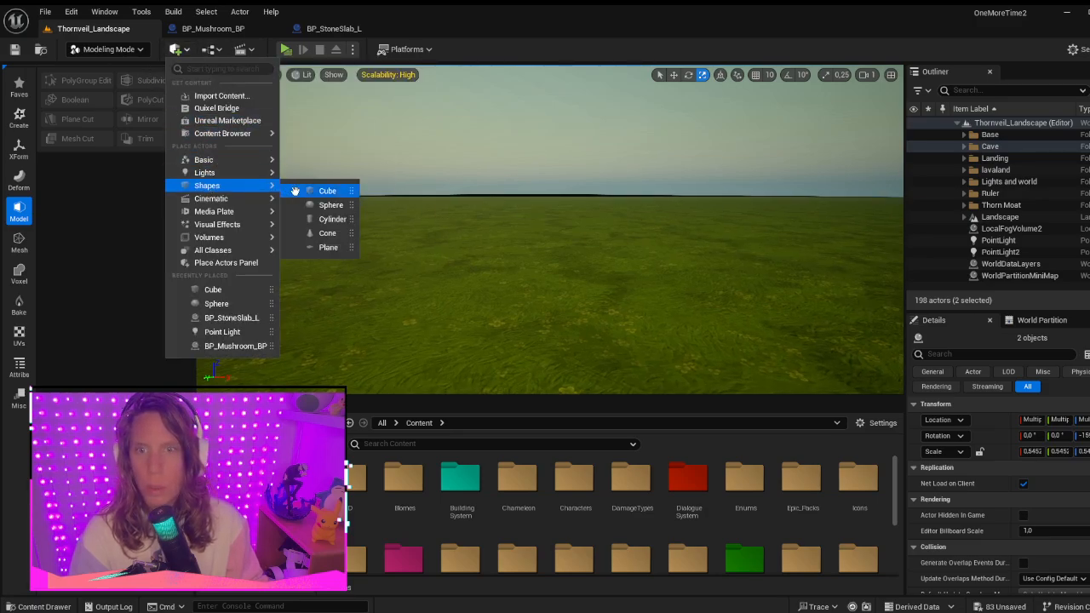
click(330, 204)
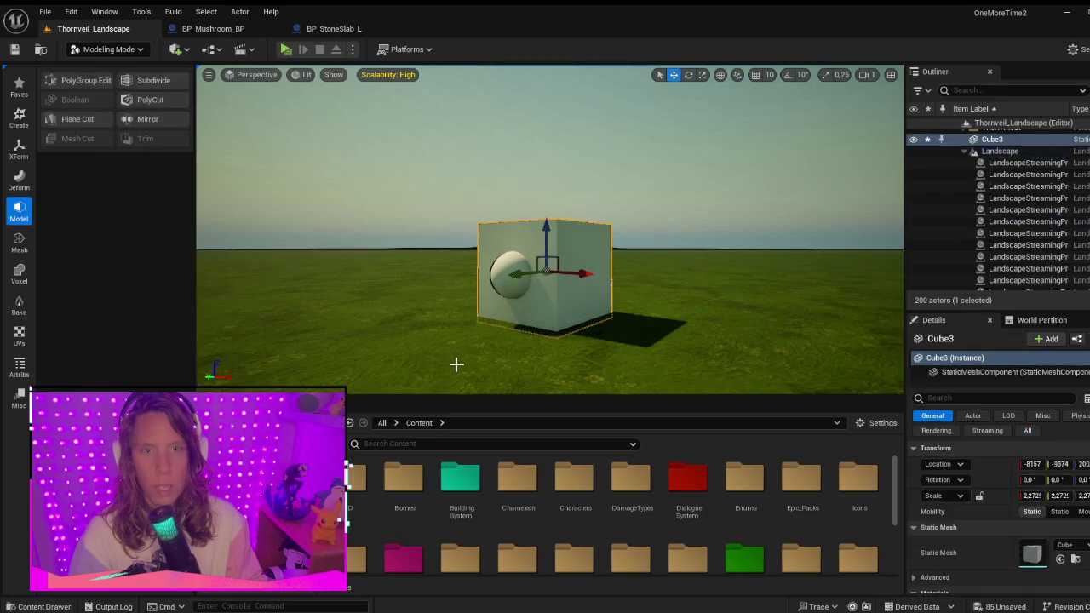
mouse_move(515, 271)
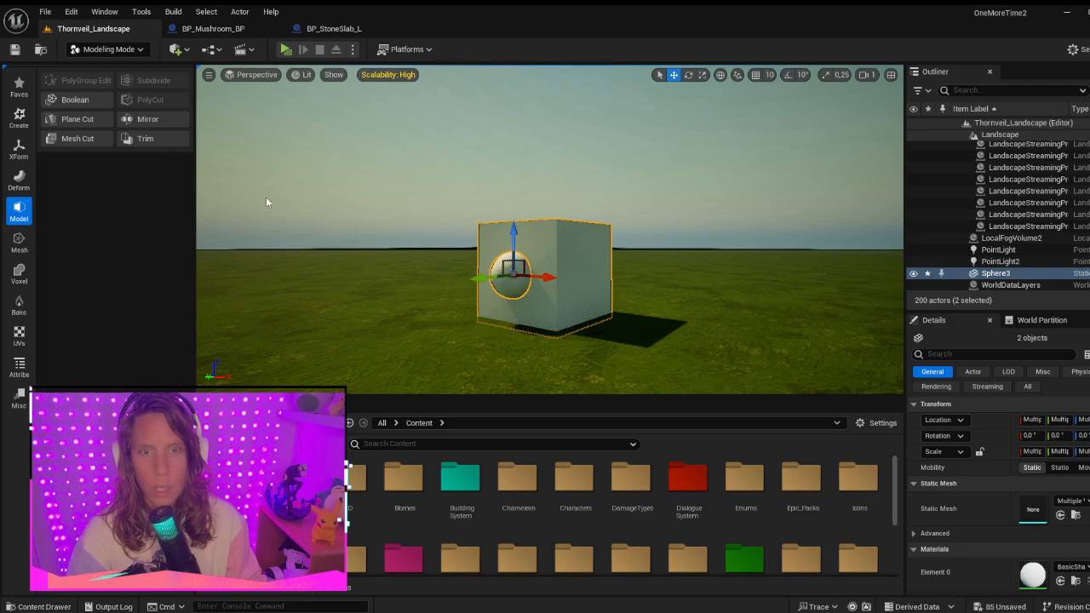
- Enter Modeling Mode and start the Model category's Boolean tool on cube and sphere
click(108, 48)
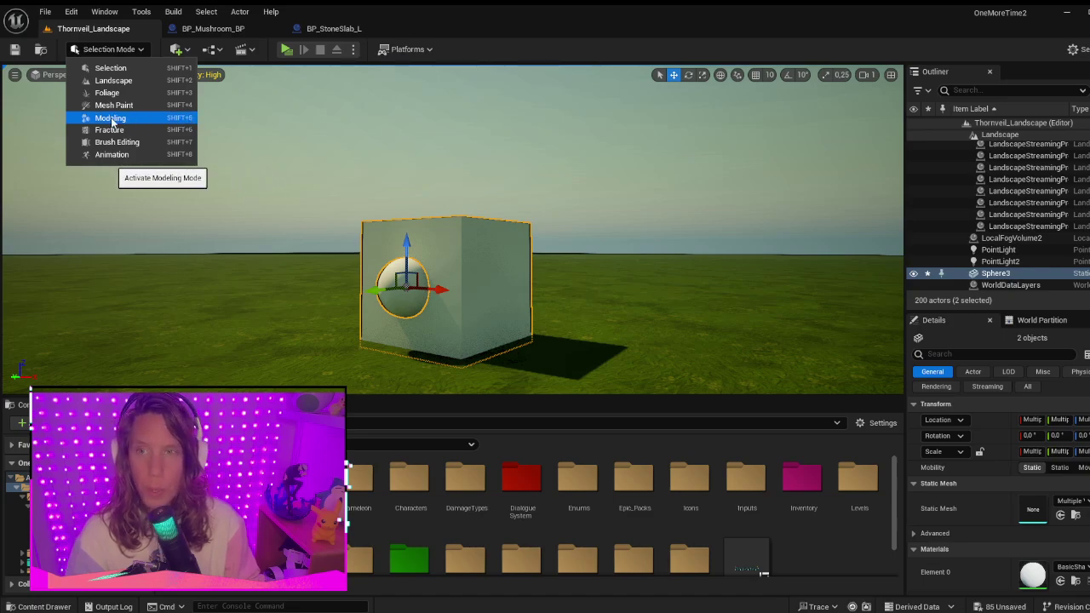
click(109, 117)
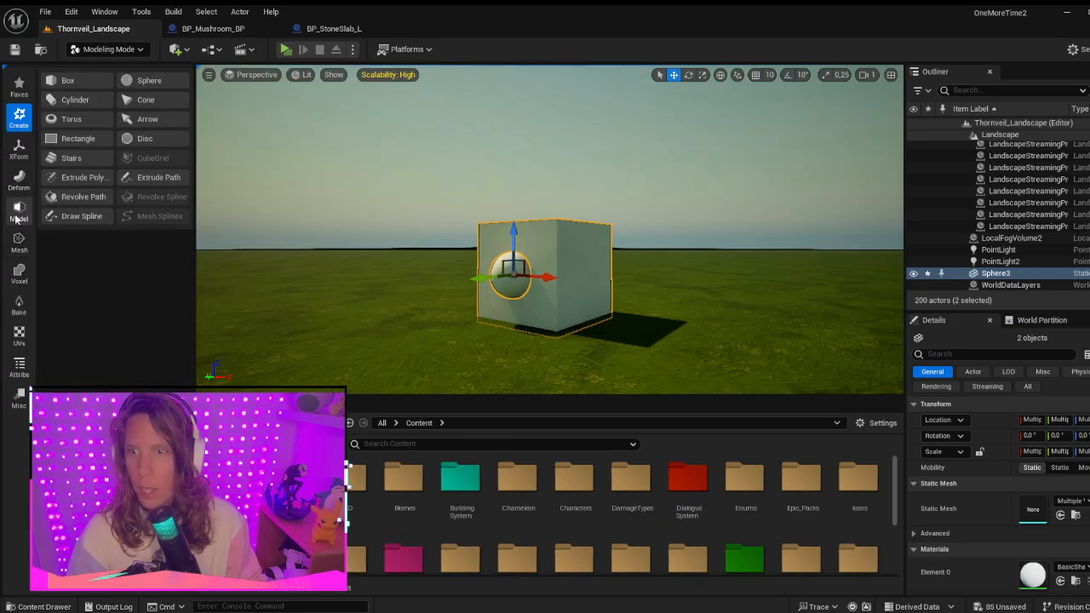
click(19, 212)
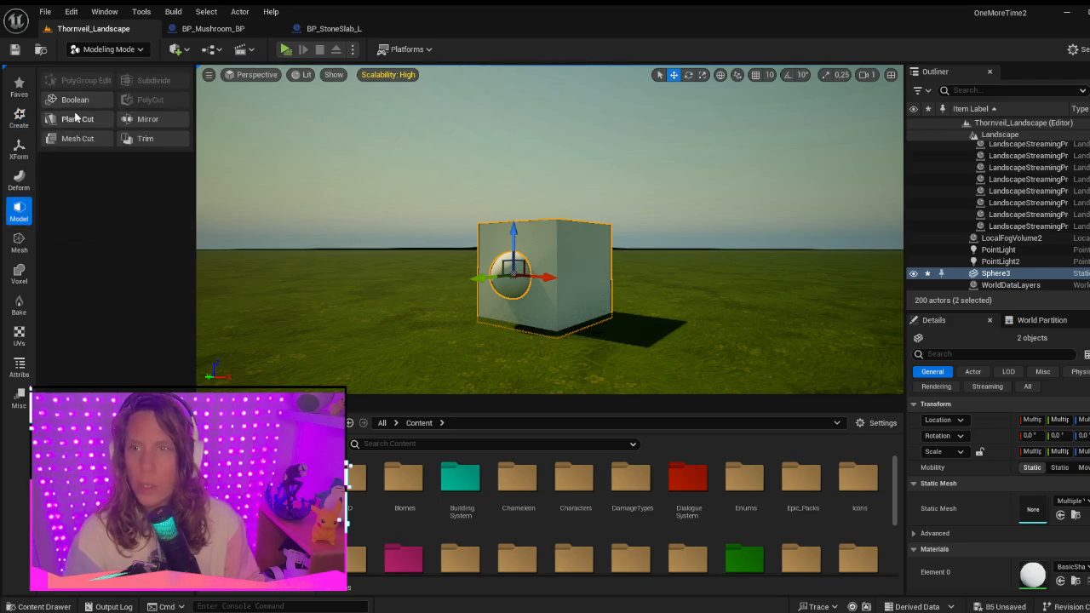
click(75, 99)
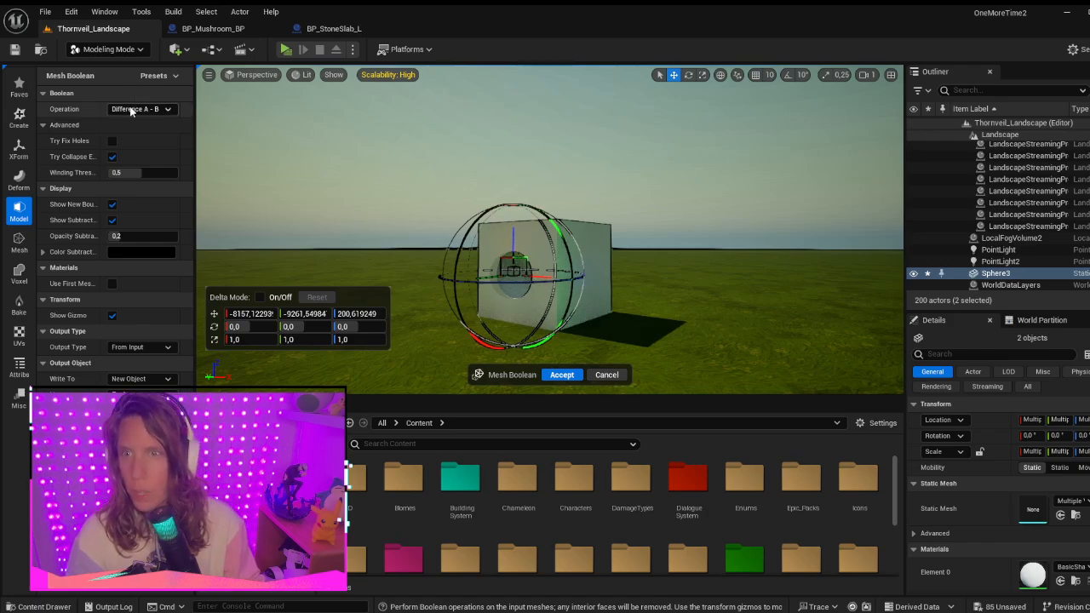
- Set the boolean to Difference A - B, nudge the sphere inward, and accept
click(141, 109)
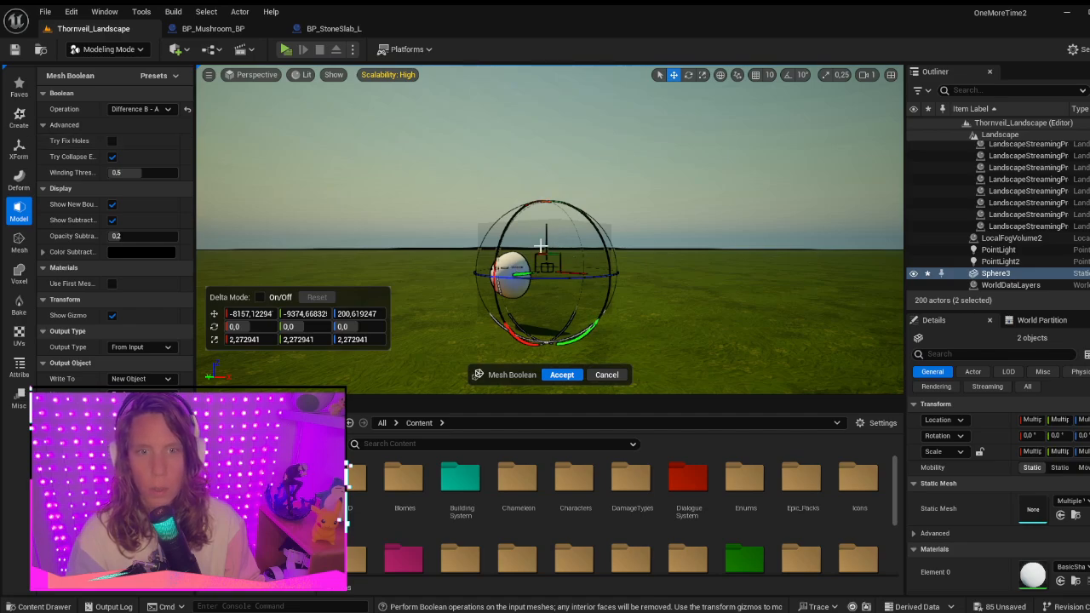
click(141, 109)
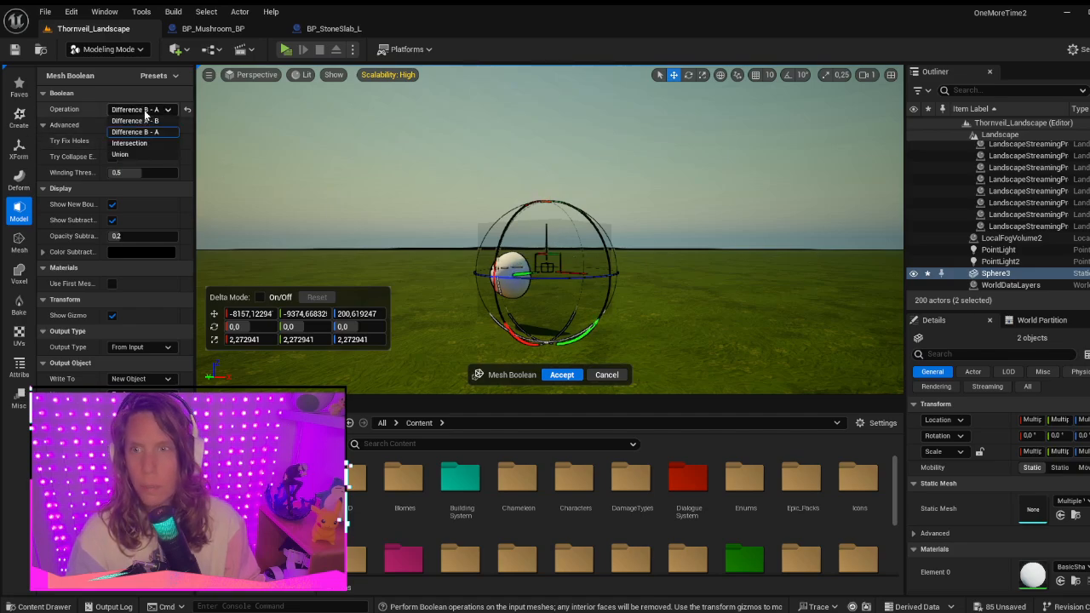
click(135, 131)
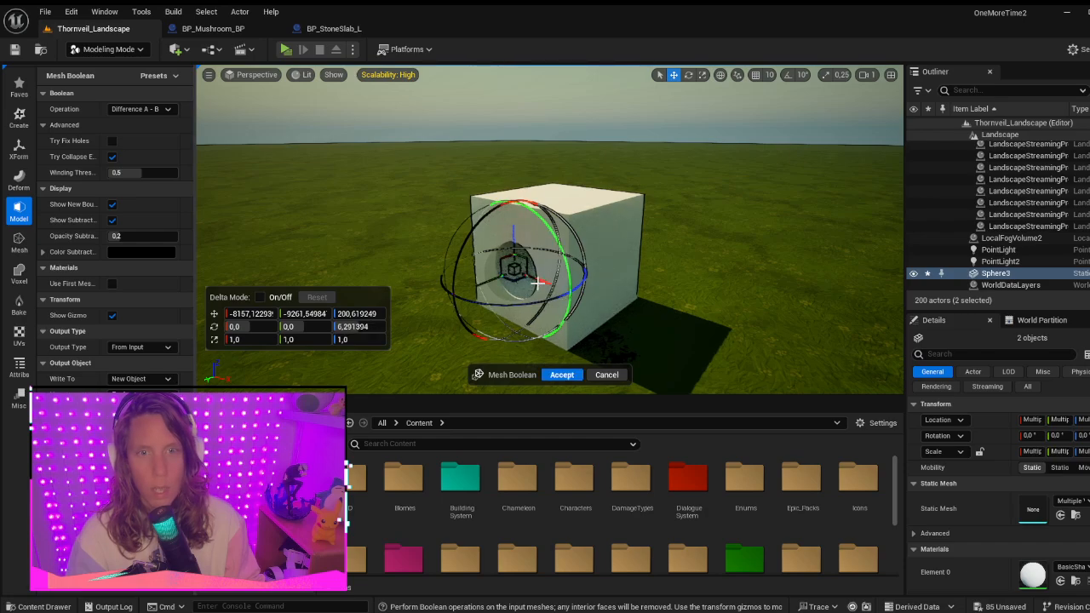
drag(536, 281, 520, 270)
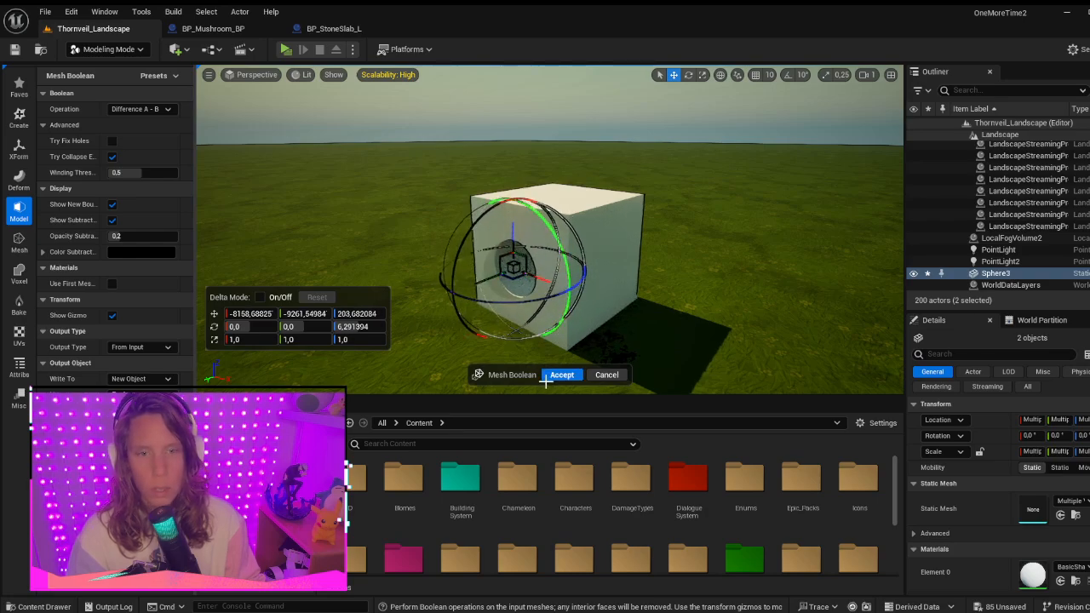
click(561, 374)
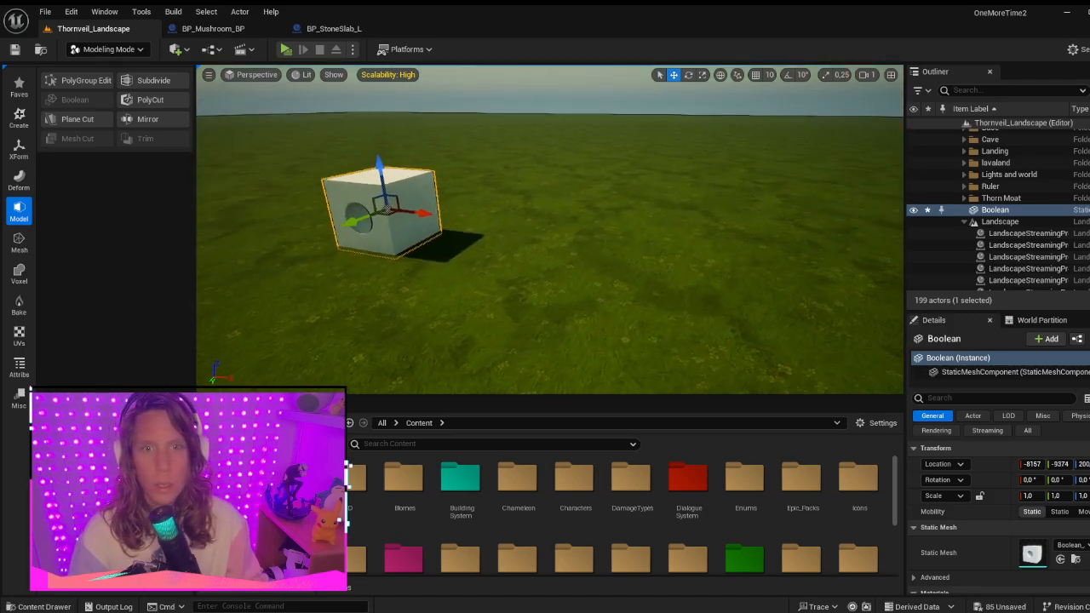
- Enter Landscape Mode and sculpt a tall two-peaked mountain on the flat ground
click(115, 50)
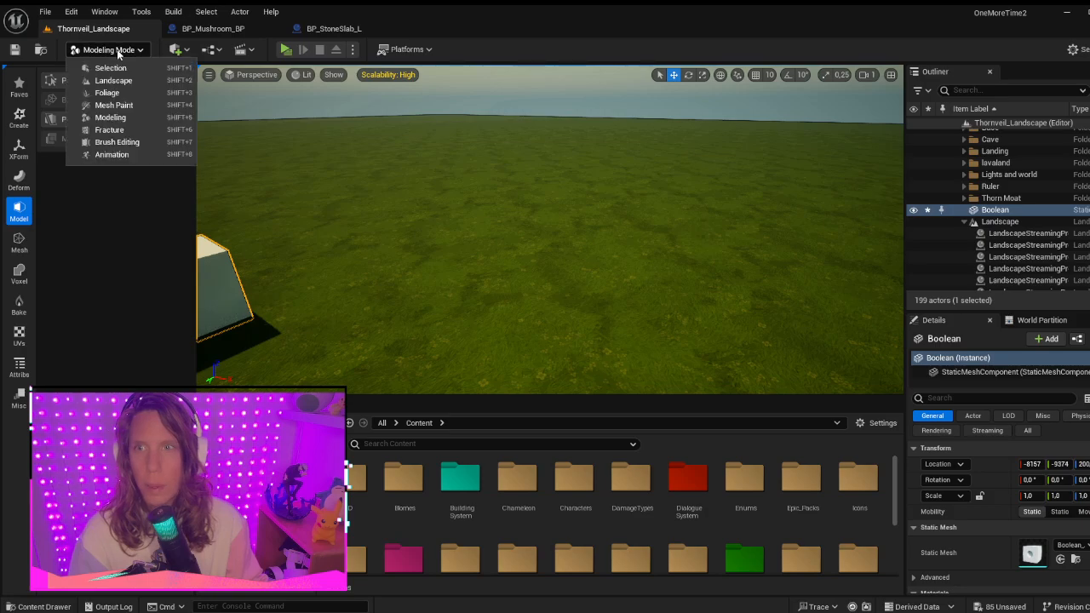
mouse_move(113, 80)
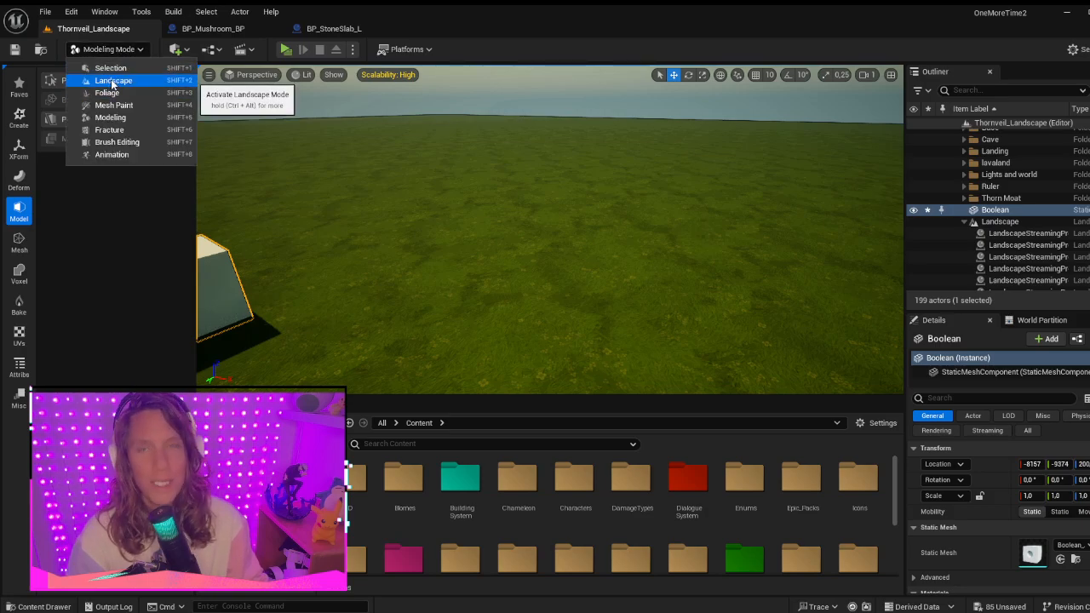
click(113, 80)
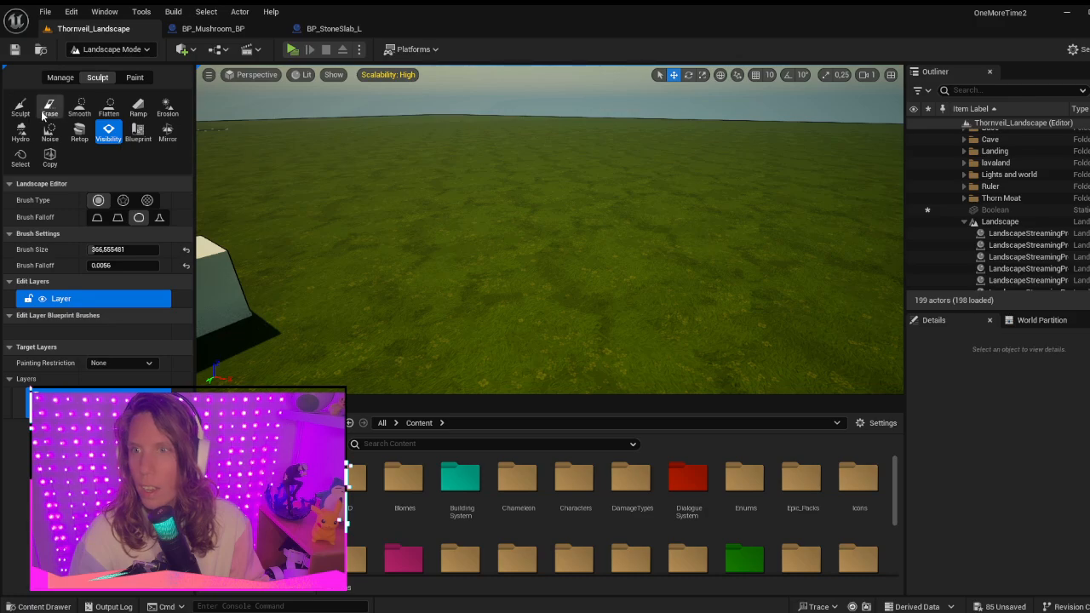
click(19, 106)
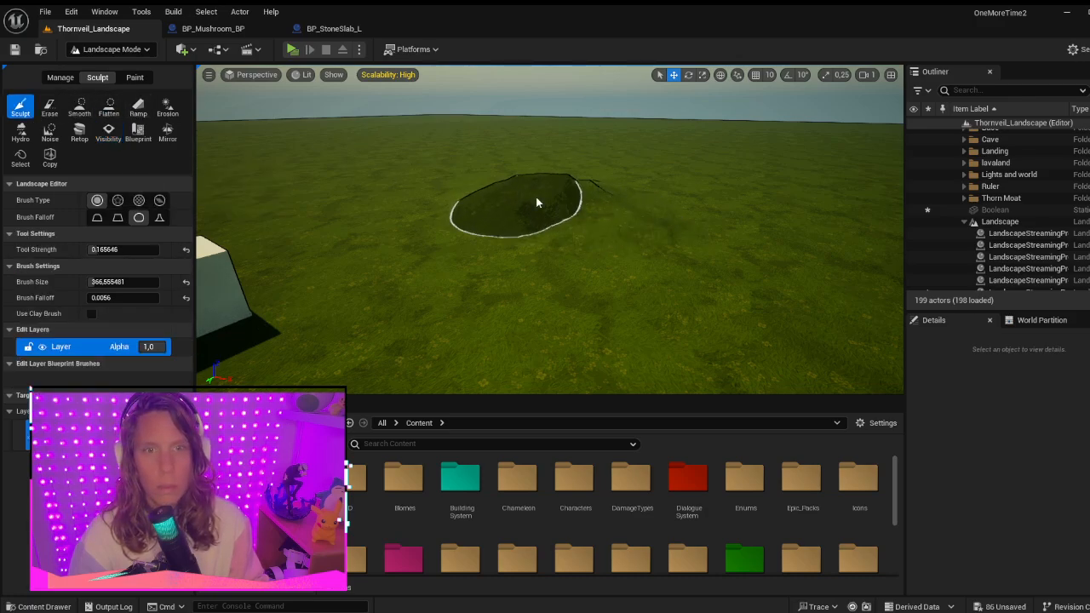
drag(536, 202, 613, 184)
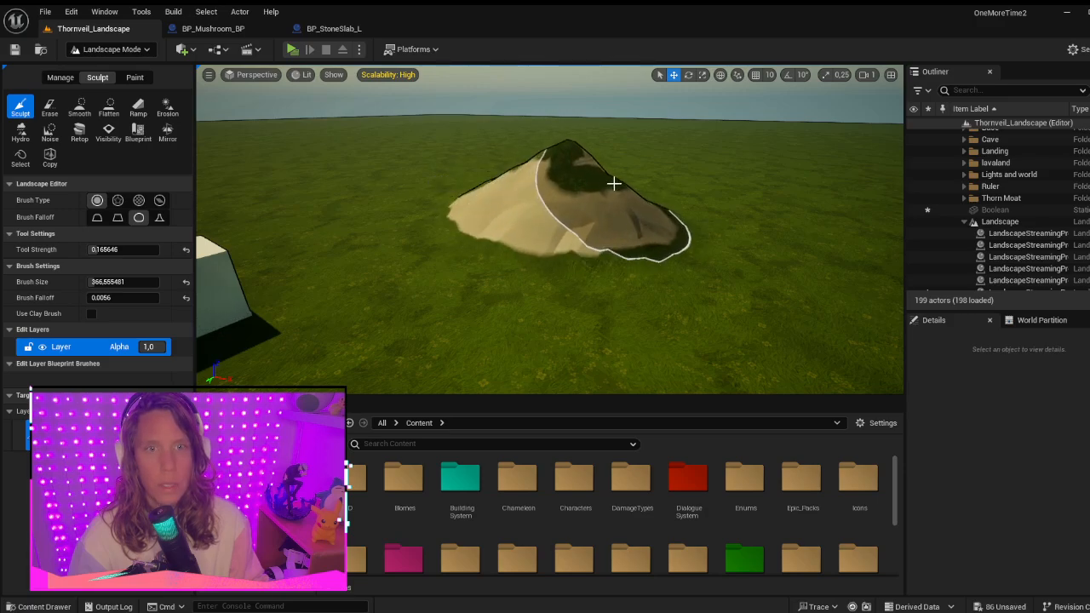
drag(613, 185, 705, 211)
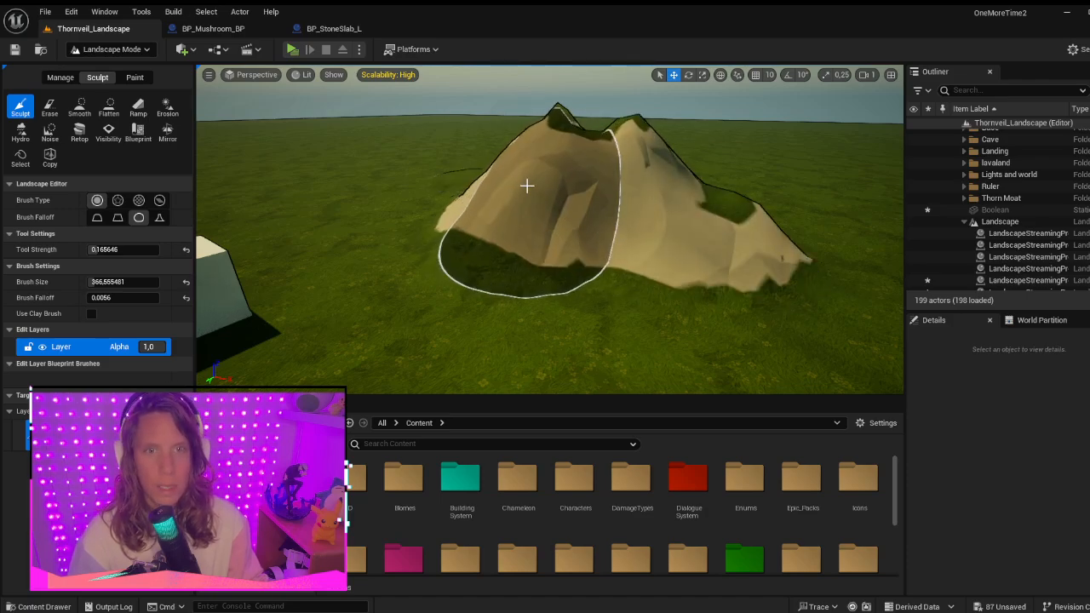
mouse_move(108, 134)
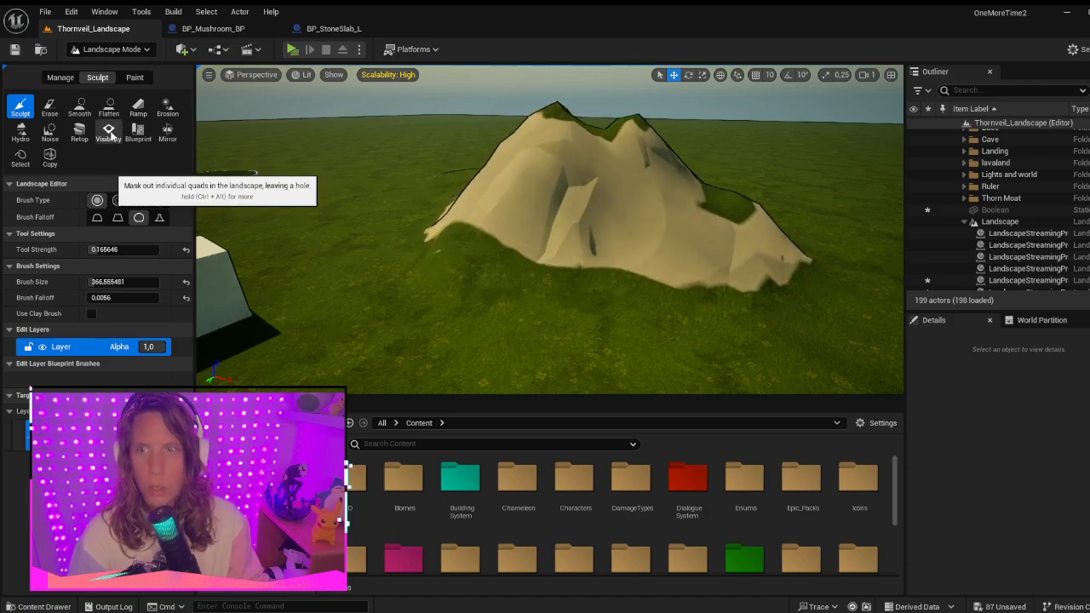
- Use the Visibility tool to mask an arch-like hole through the mountain's base
click(108, 132)
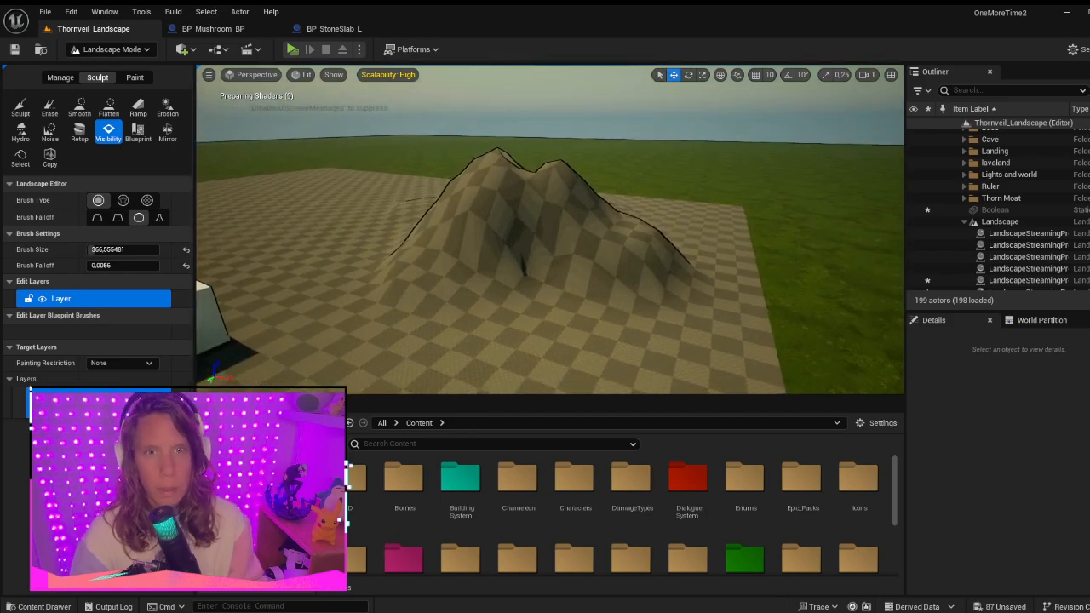
click(108, 49)
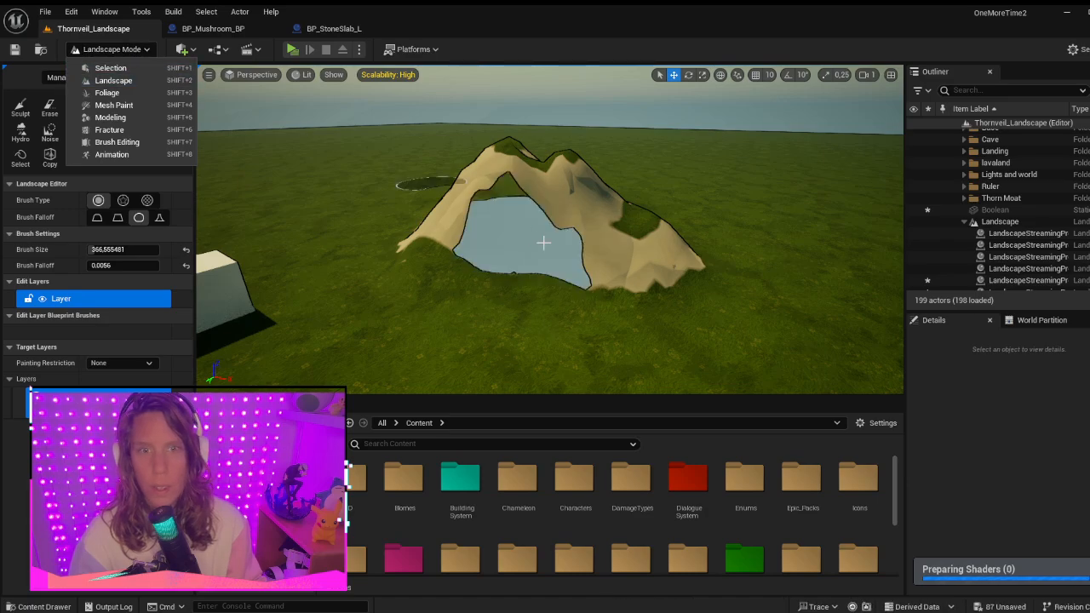